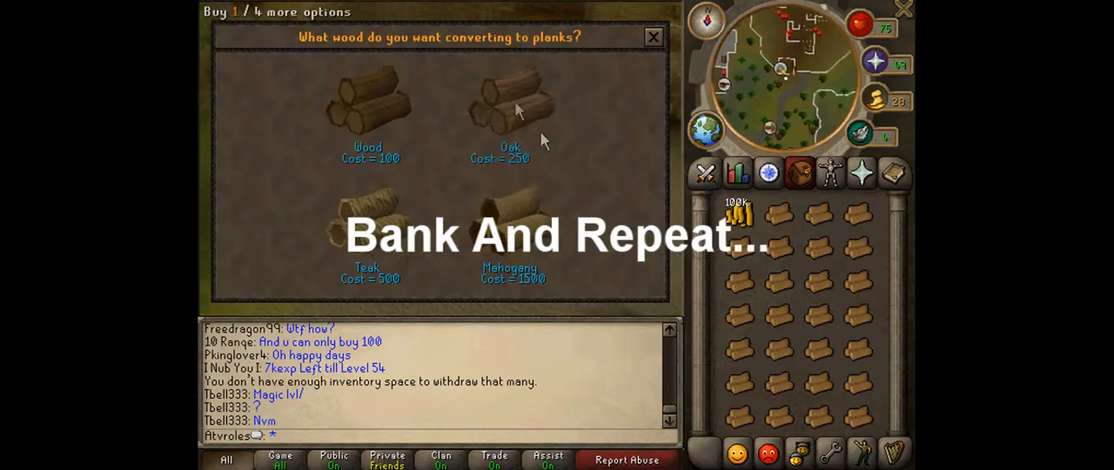
left_click(508, 102)
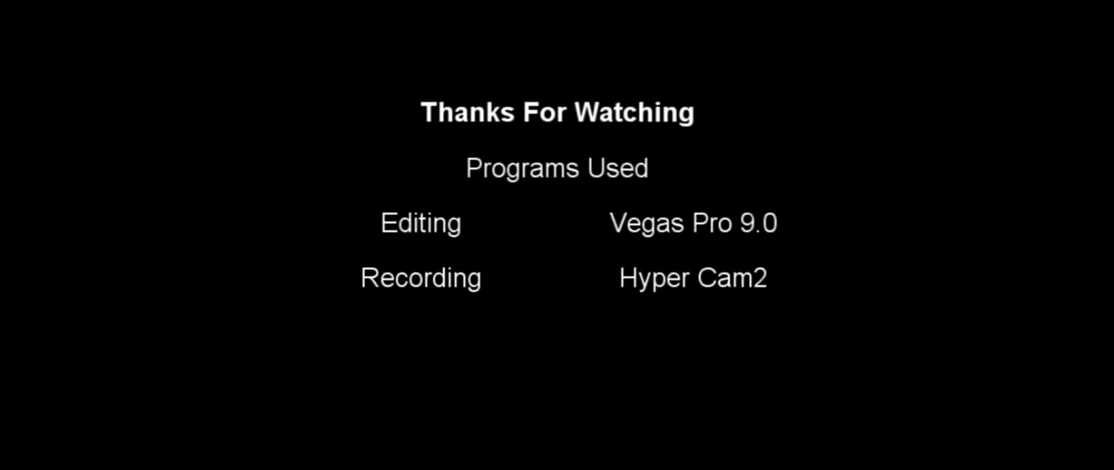
scroll("down", 3)
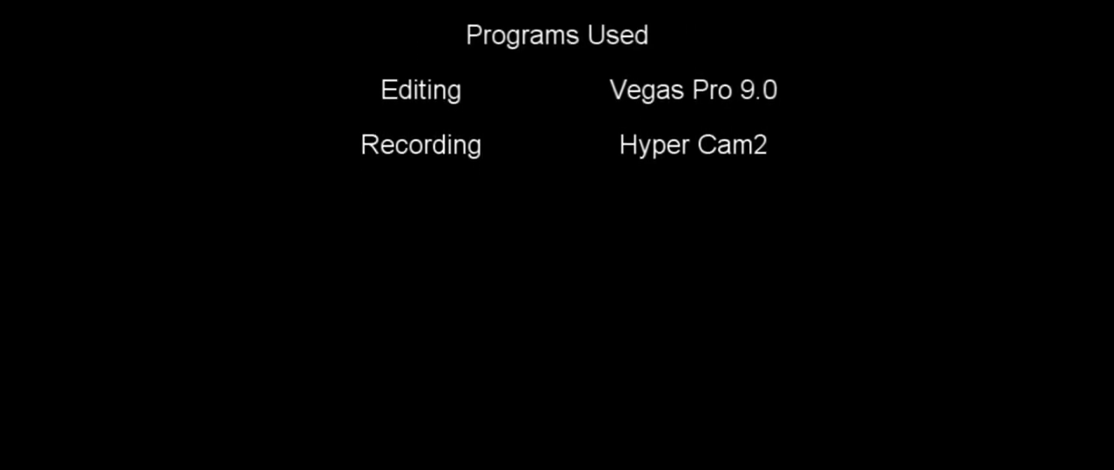